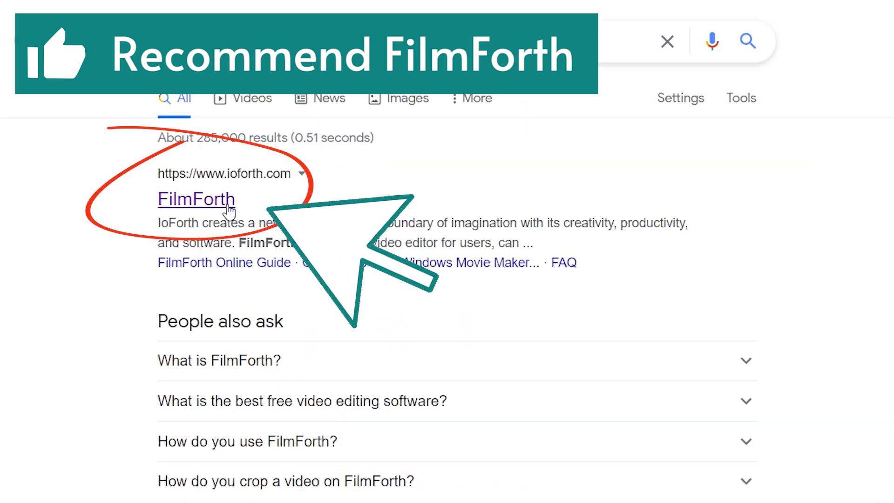
Reach the IOFORTH homepage from the search results and start the free FilmForth download
click(197, 200)
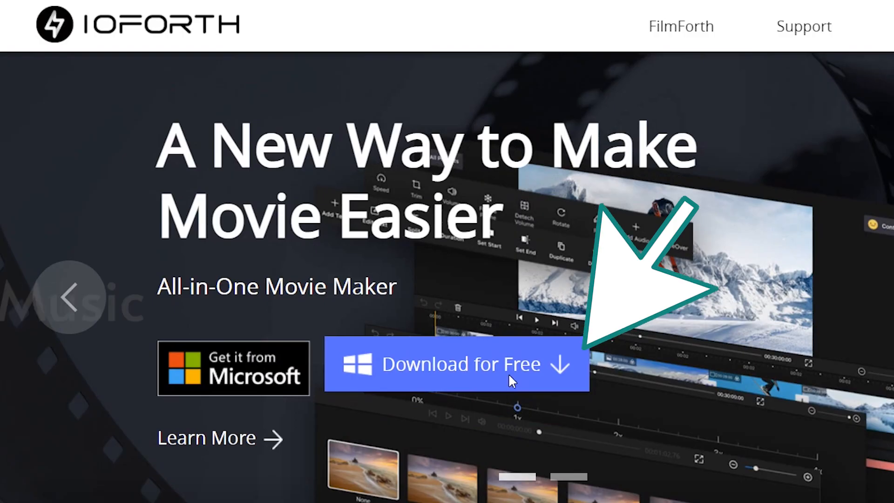
click(459, 364)
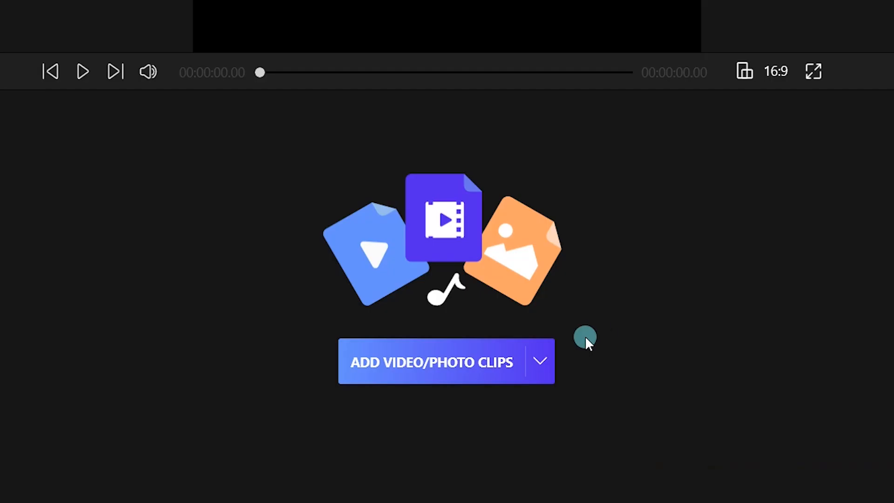
Import the wheat field clip onto the timeline and show the Add Audio options
click(540, 361)
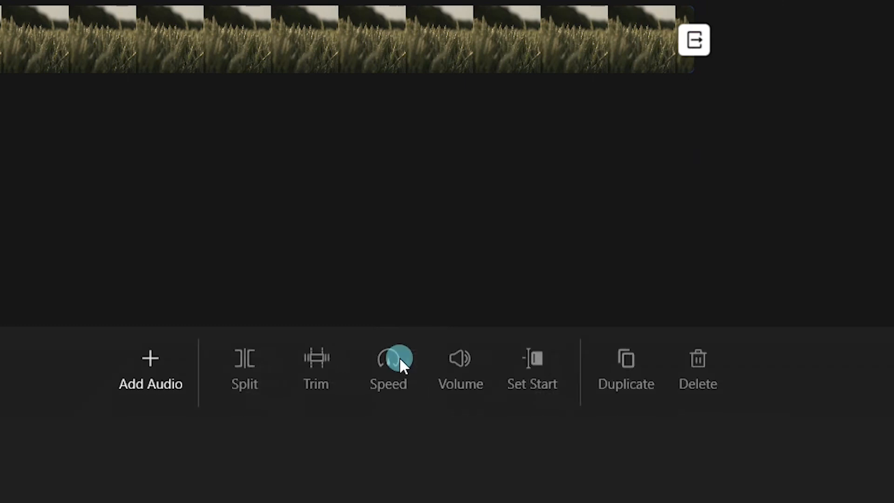
click(150, 367)
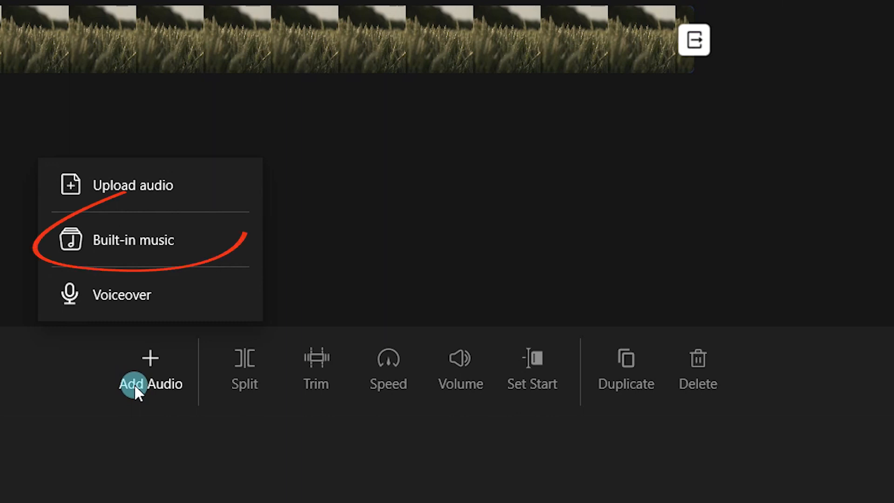
Preview built-in background music and add Lolo Popo (extended) beneath the wheat field clip
click(134, 240)
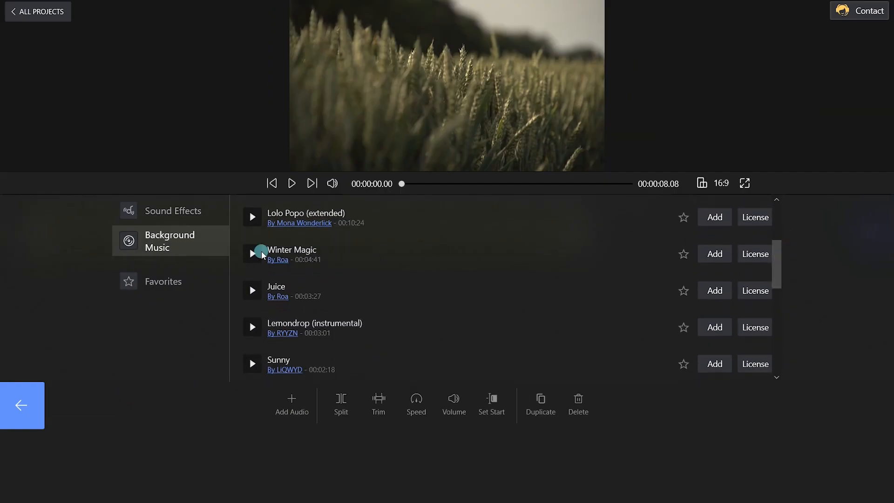
click(252, 217)
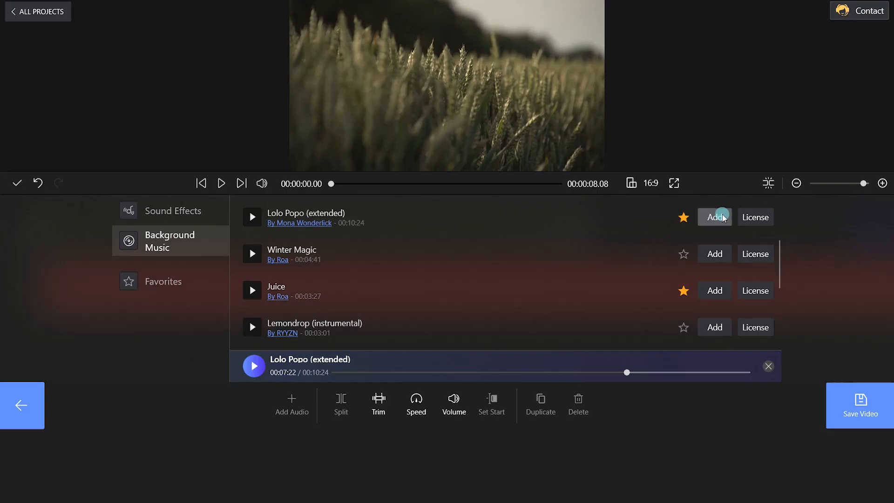
click(715, 217)
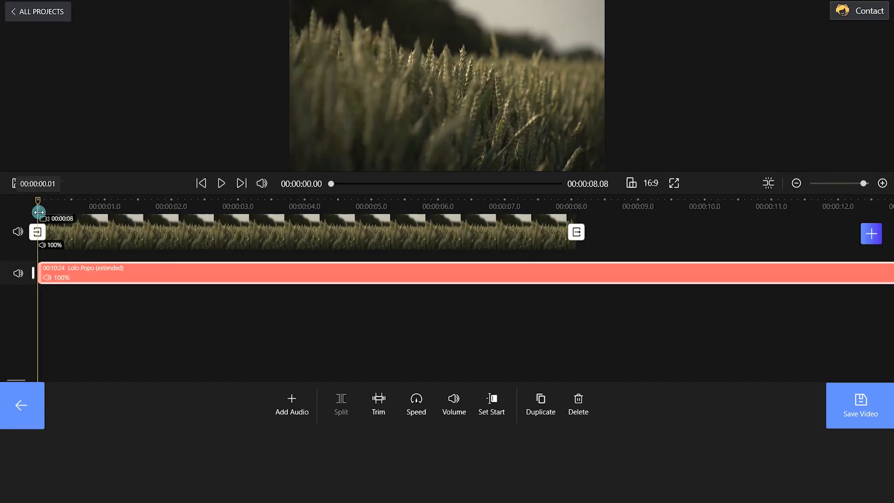
Drag across the audio track area to return to the built-in music library
drag(37, 198, 576, 197)
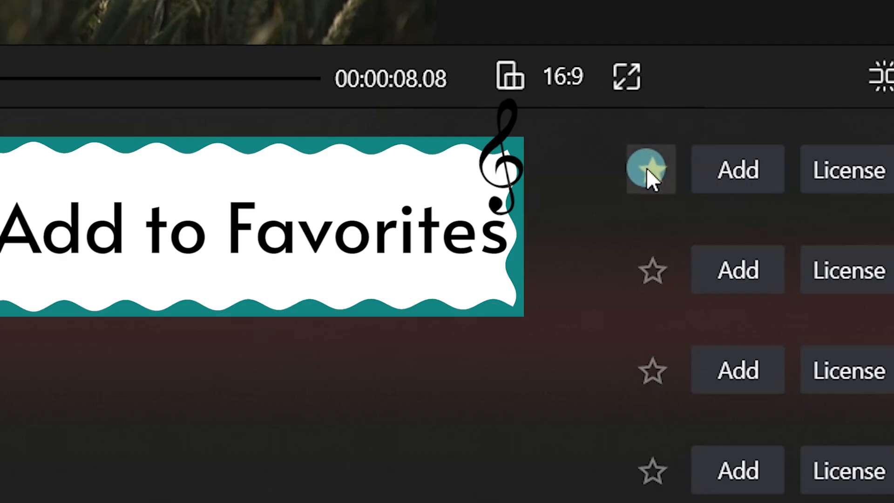
Star Lolo Popo (extended), check Favorites, then add The Long Way Home trimmed to the 8-second clip
click(650, 169)
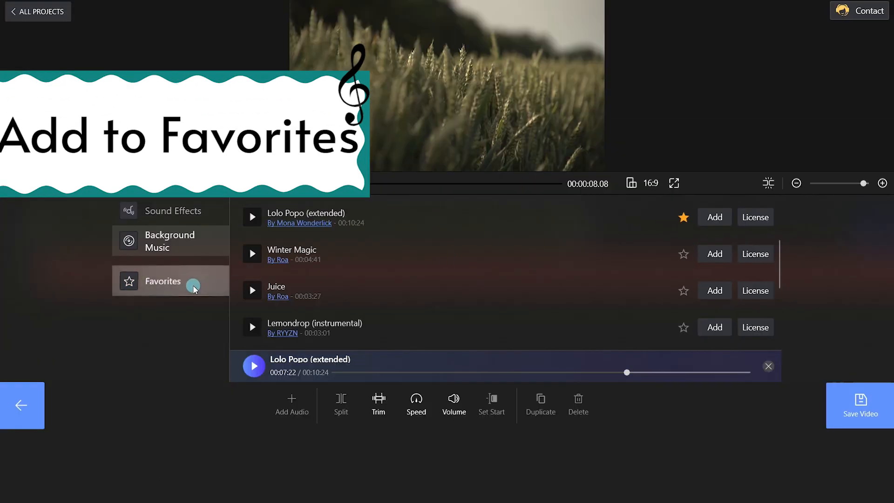
click(162, 280)
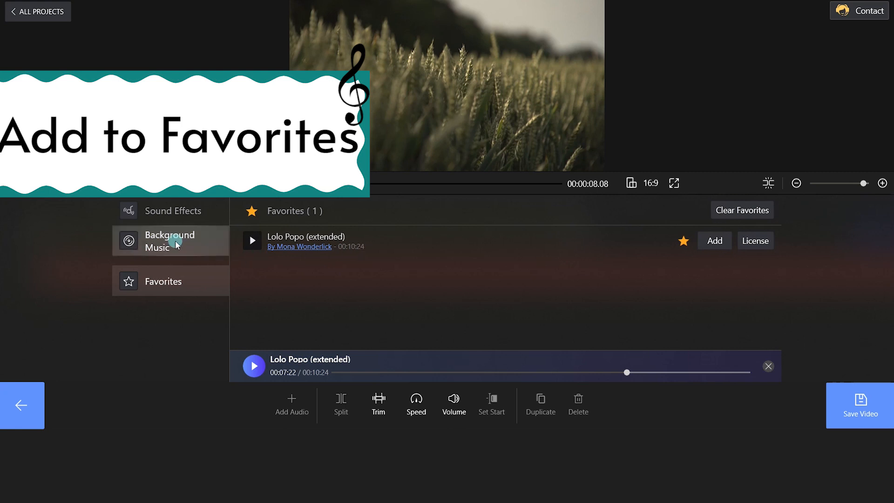
click(169, 241)
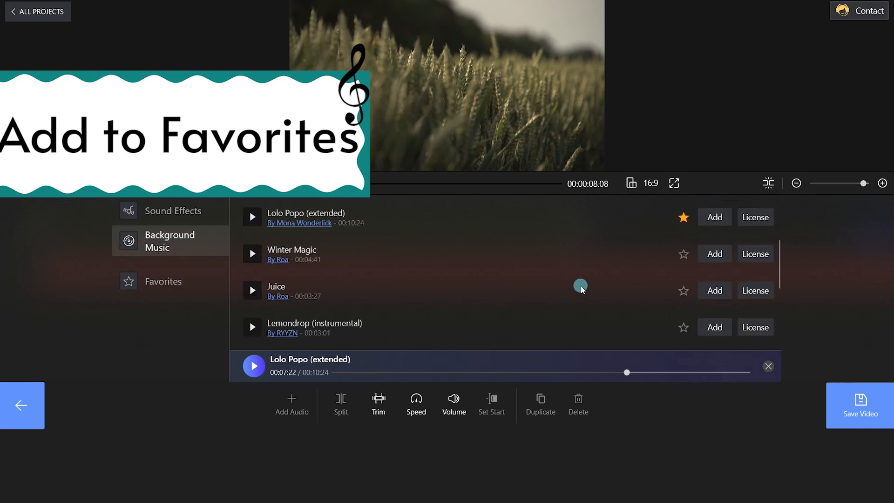
click(683, 290)
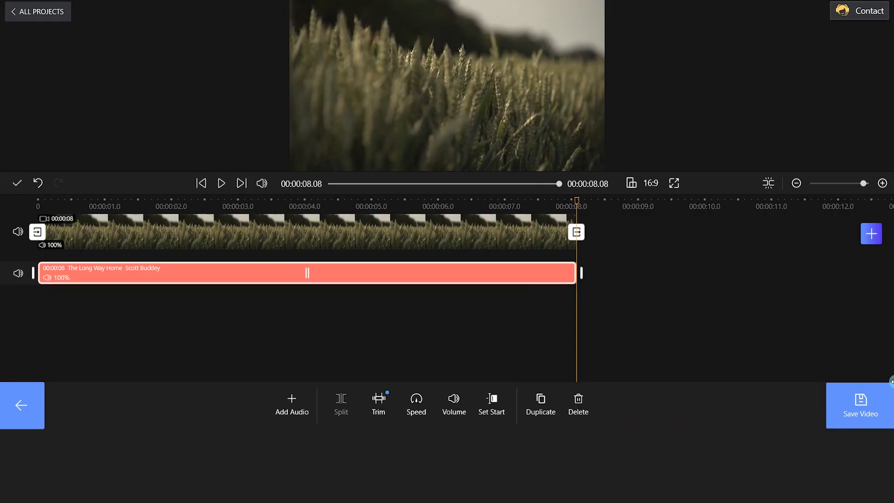
Export the wheat field video with its music and dismiss the Exported successfully dialog
click(858, 405)
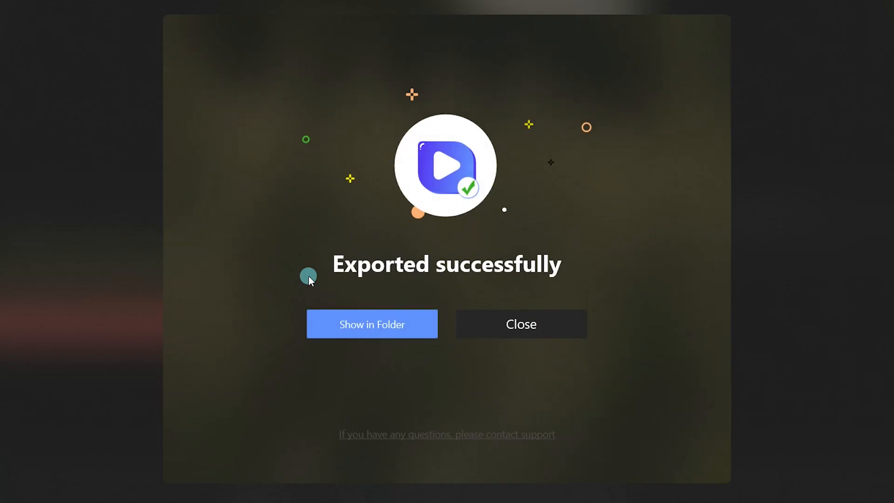
click(520, 324)
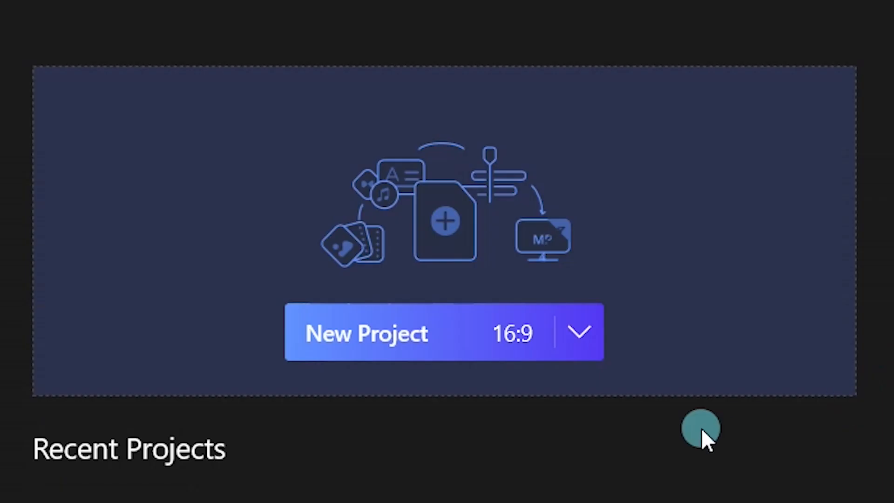
Start a new 16:9 project with the 14-second woman's hair clip and show its audio options
click(367, 333)
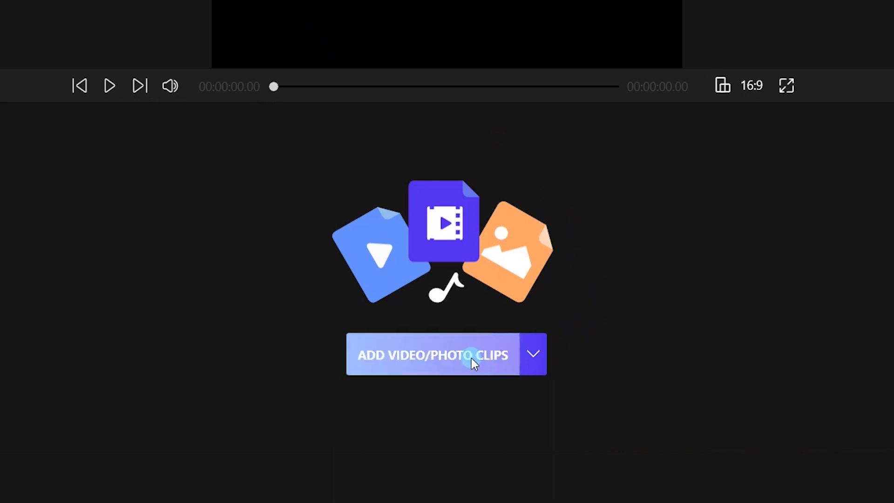
click(433, 355)
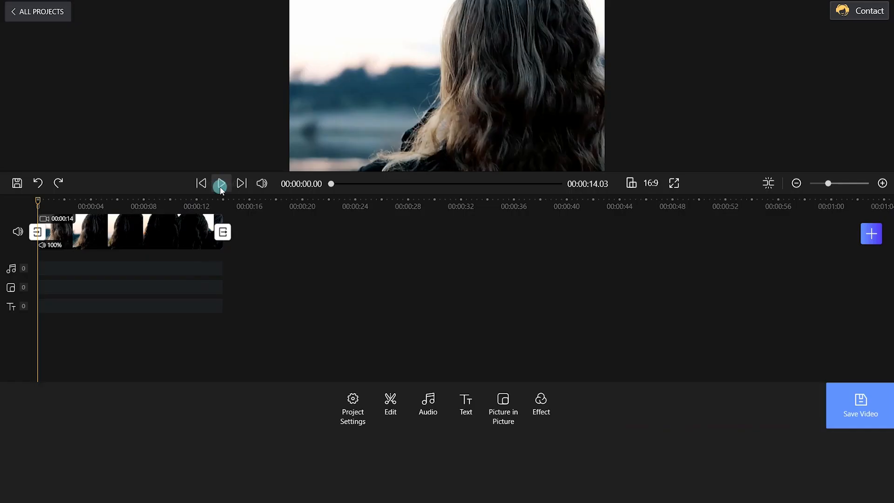
click(220, 184)
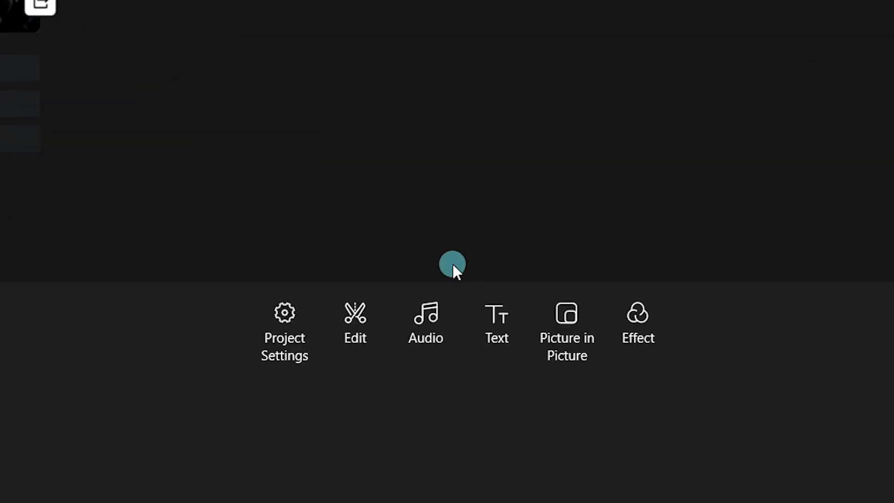
click(426, 322)
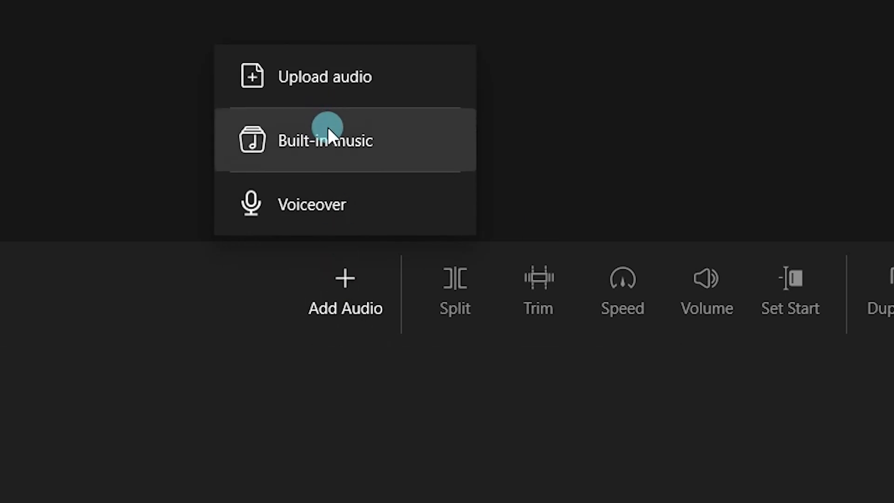
Browse built-in sound effects, previewing Camera Shutter, to layer Birdsong alongside Shore
click(326, 140)
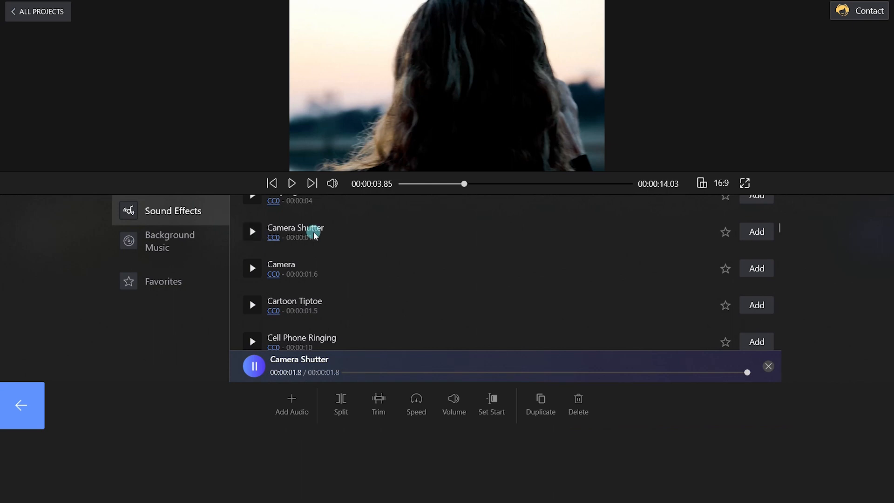
click(757, 277)
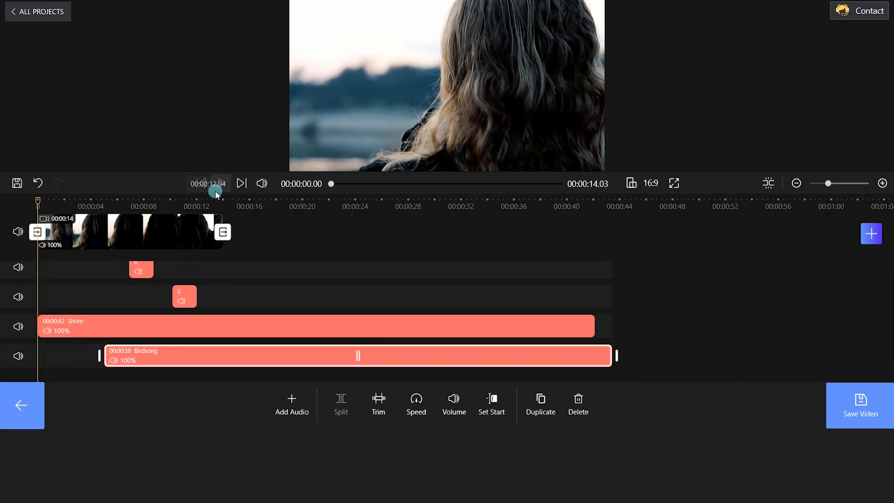
Preview the project, split Shore and Birdsong at the 14-second clip end, and start Save Video
click(222, 184)
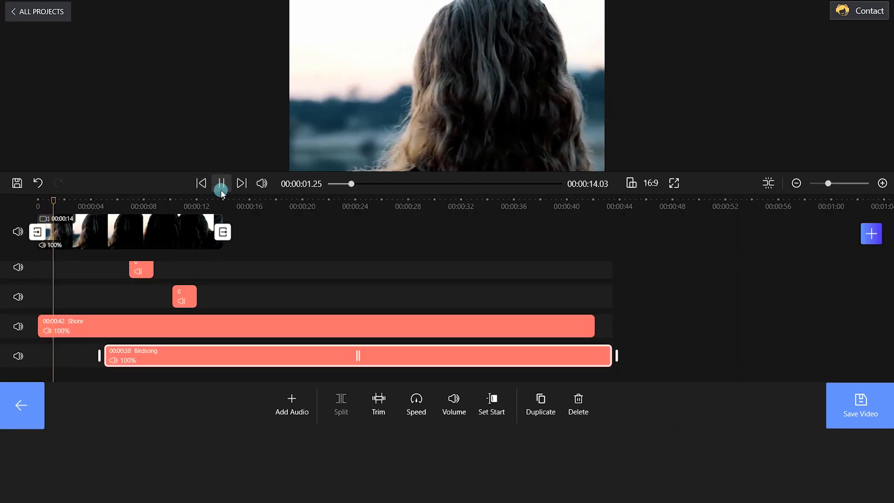
click(221, 183)
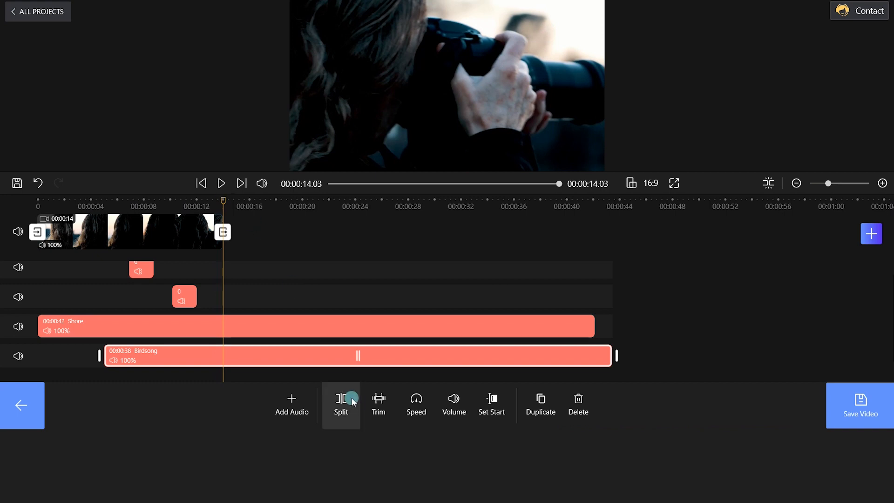
click(341, 405)
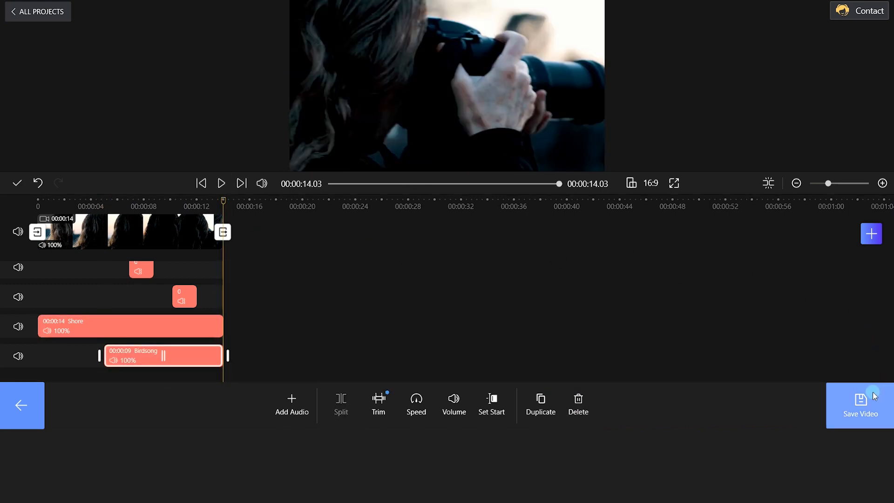
click(860, 405)
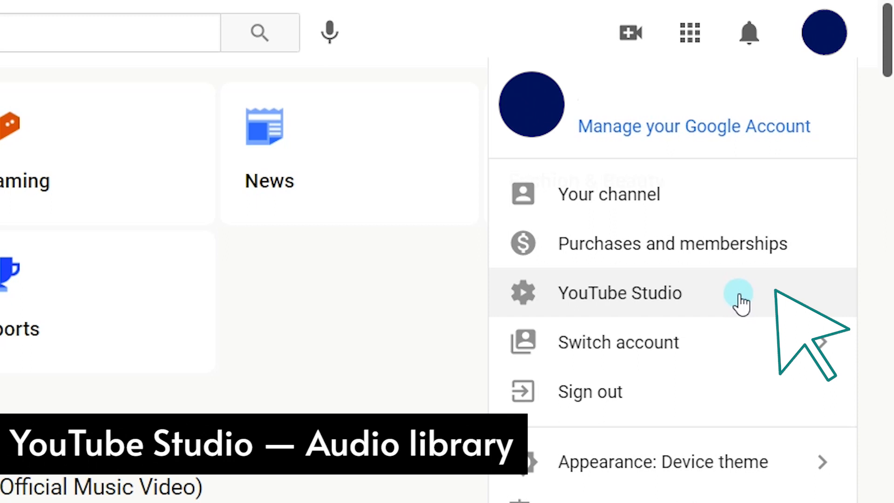
In YouTube Studio's Audio library, scroll the track list and download Early Avril
click(619, 294)
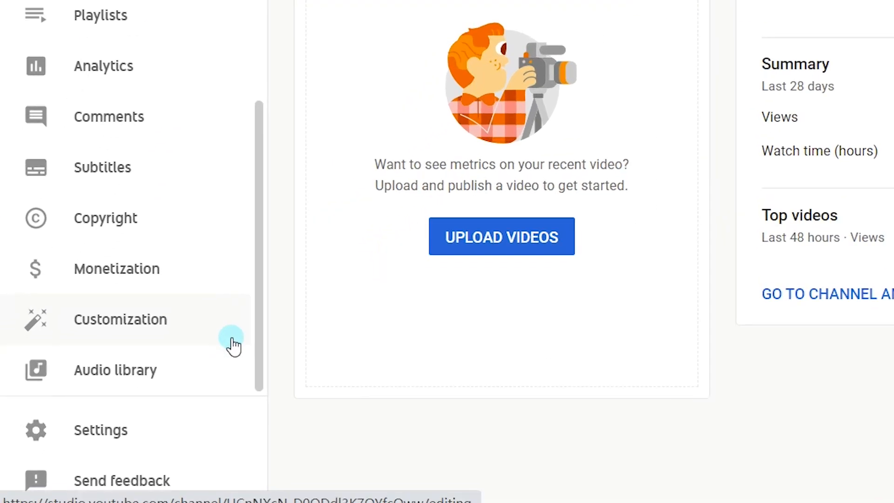
click(106, 370)
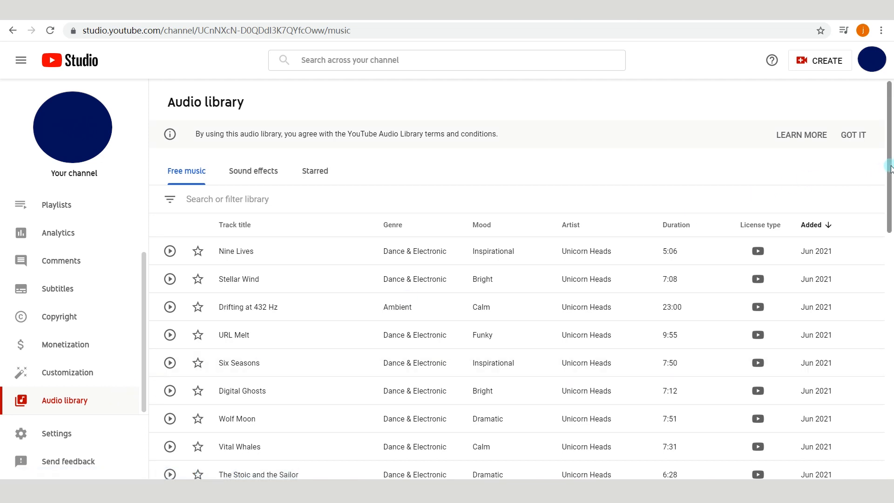
scroll(down, 3)
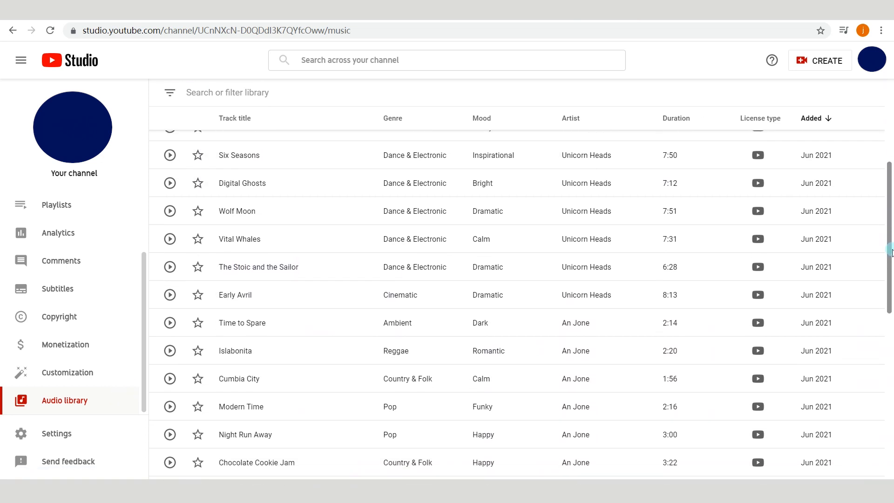
scroll(down, 3)
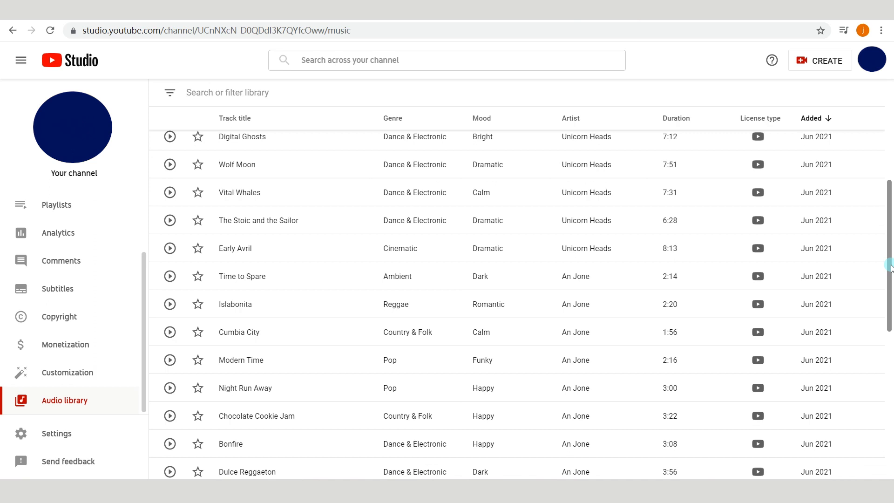
mouse_move(823, 249)
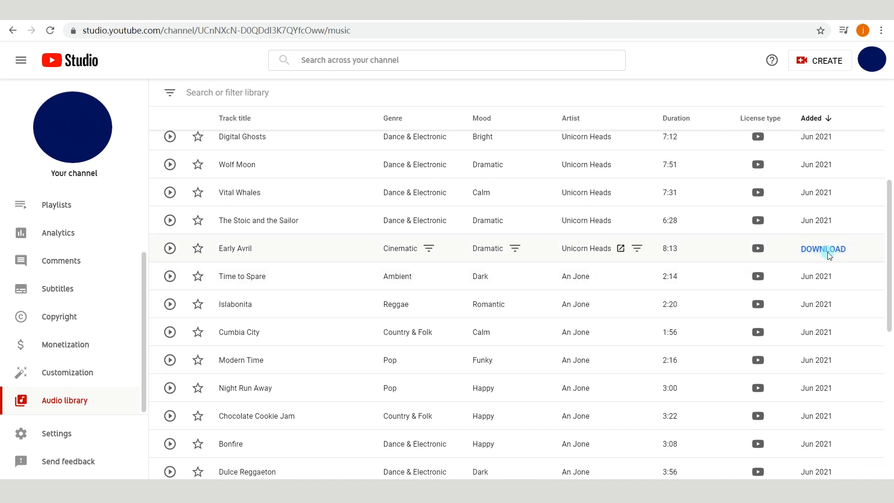
click(822, 248)
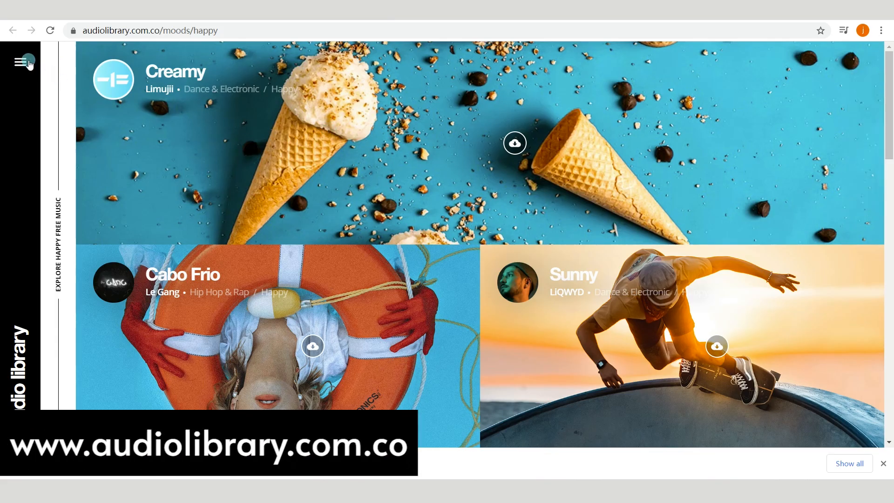
Browse the Bright mood's free tracks via the site menu's MOODS entry
click(22, 61)
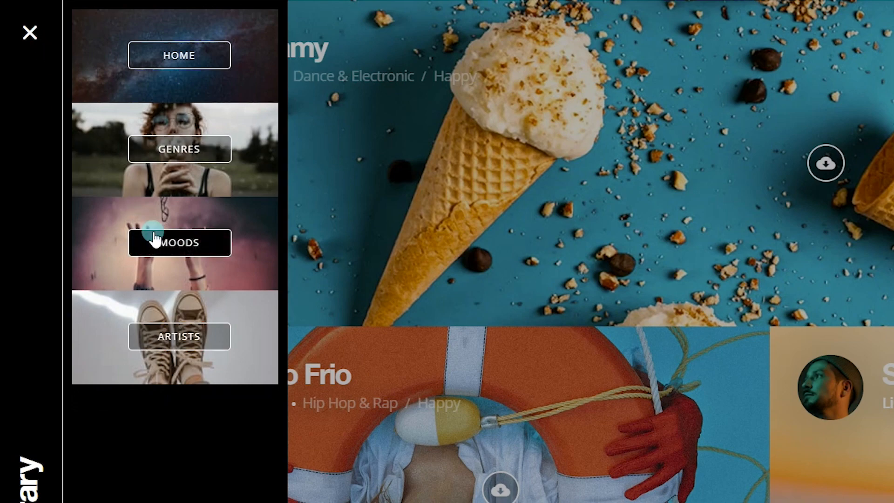
click(179, 242)
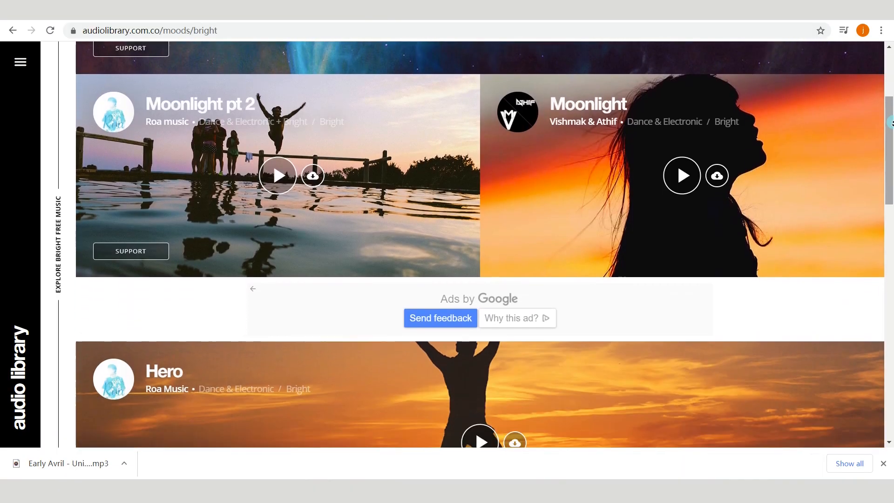
scroll(down, 3)
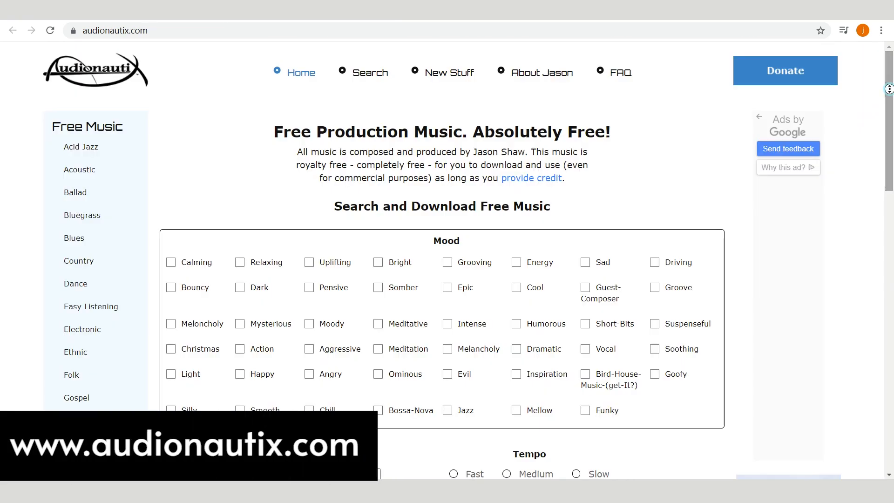
Find Relaxing-mood tracks such as 12 Mornings, Calm Blue Lake and Closer To Jazz
scroll(down, 3)
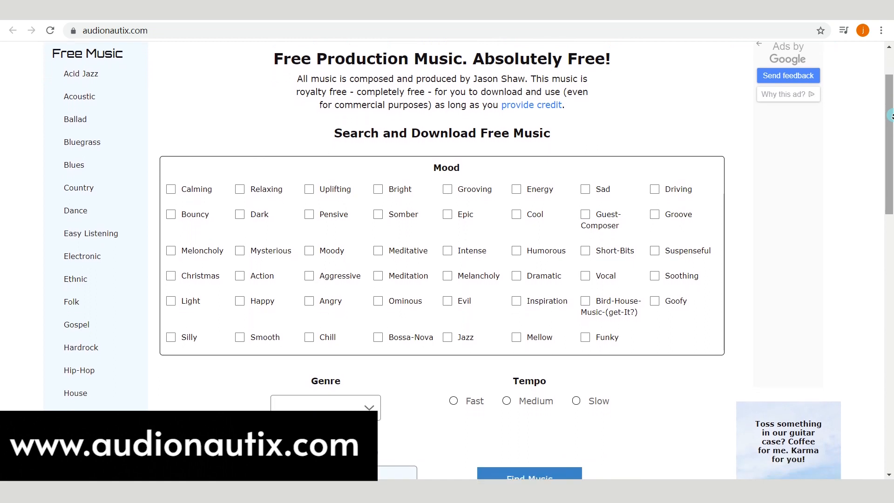
scroll(down, 3)
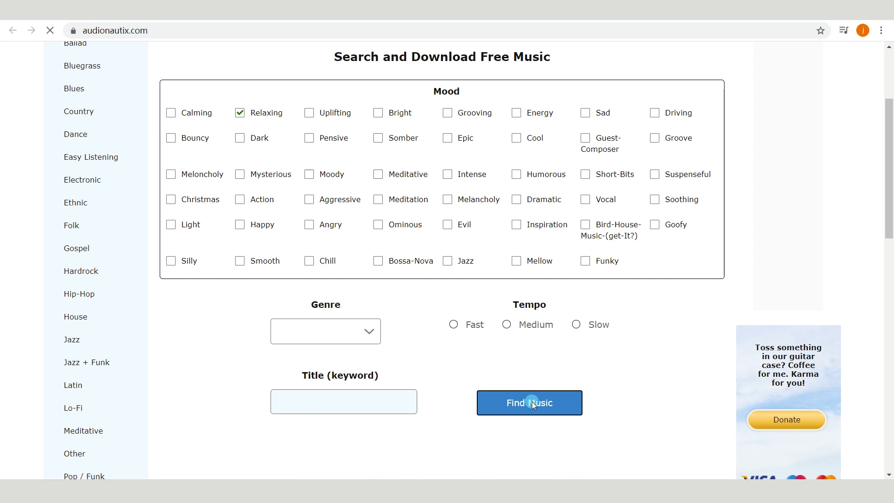
click(529, 403)
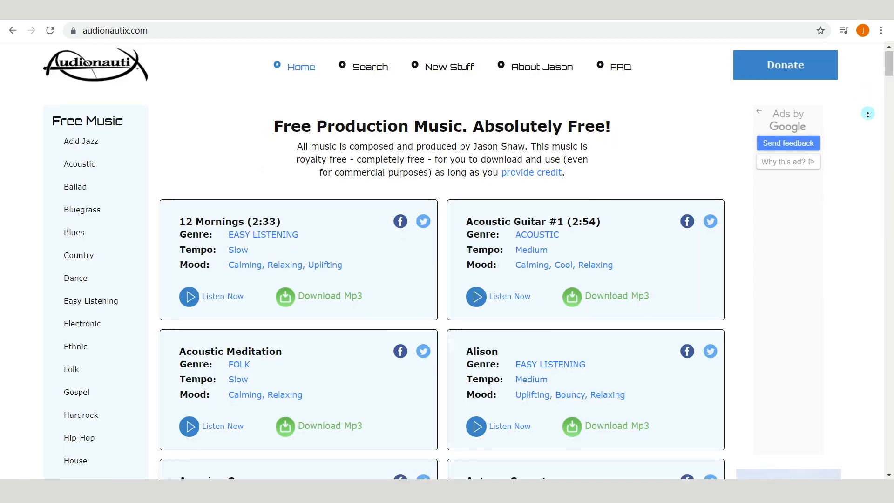
scroll(down, 3)
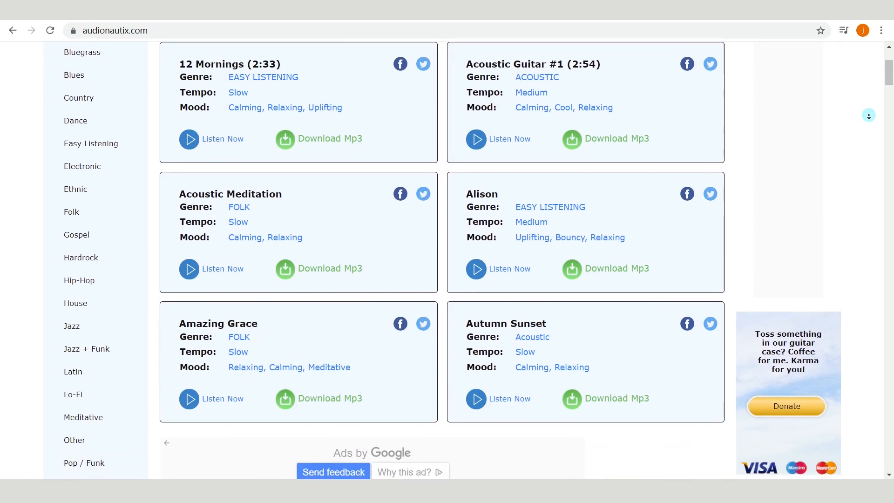
scroll(down, 3)
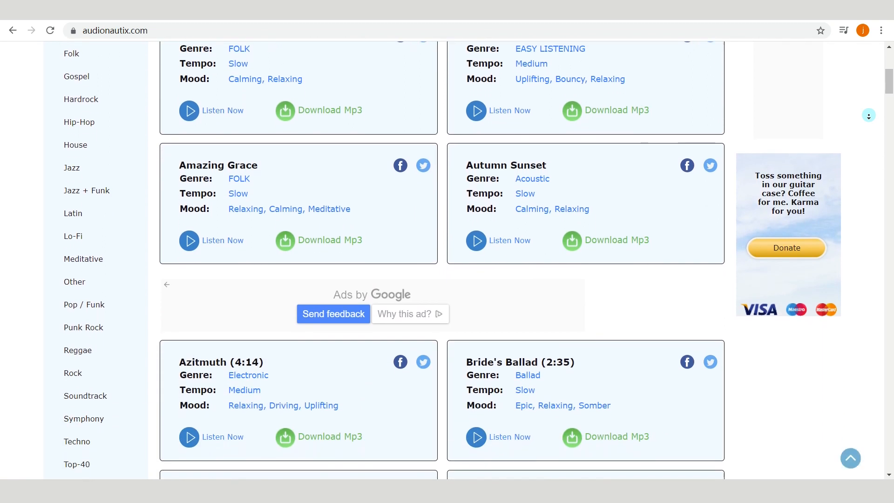
scroll(down, 3)
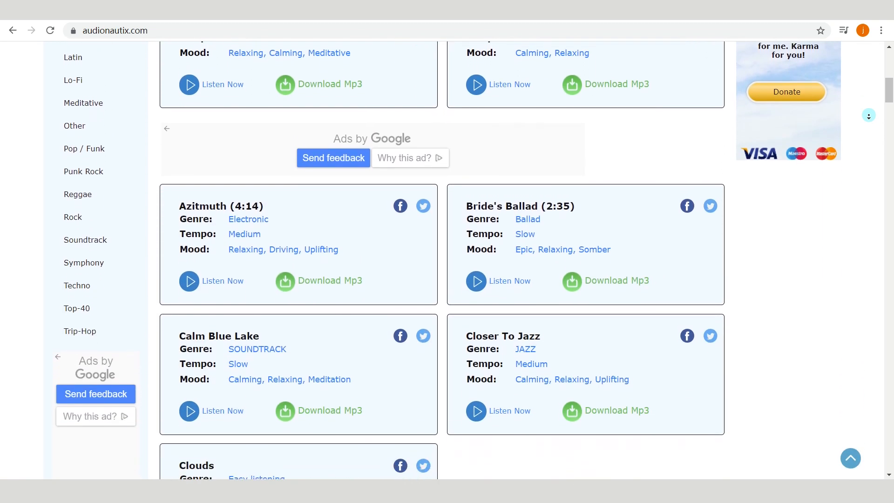